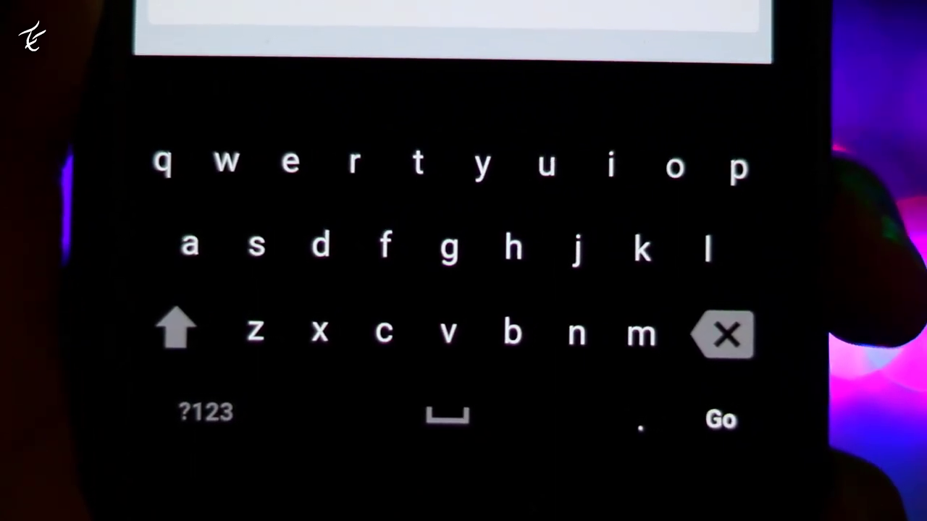
Step: Dismiss the on-screen keyboard to reveal Story Lambda, Kappa and Iota cards
left_click(720, 418)
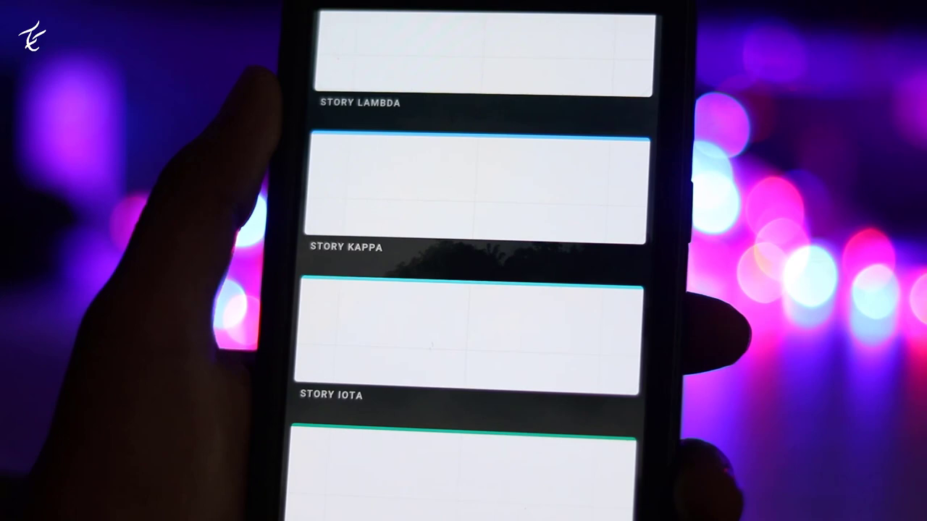
Step: Scroll to Story Alpha, Email and the Wednesday 12:50 Mountain View clock
scroll("up", 3)
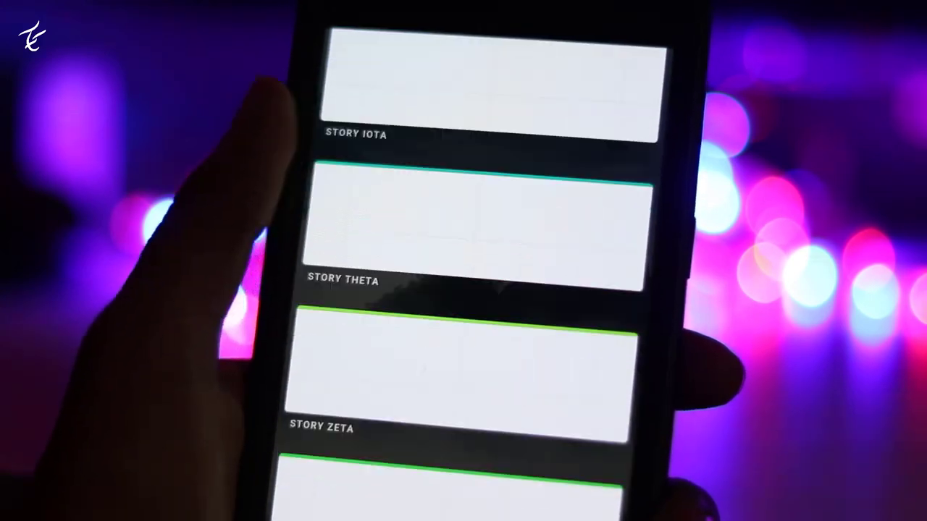
scroll("up", 3)
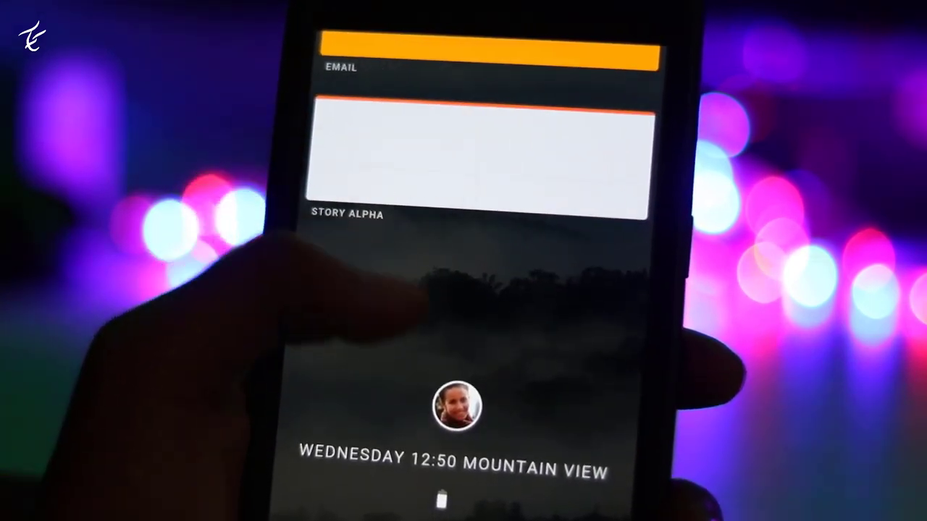